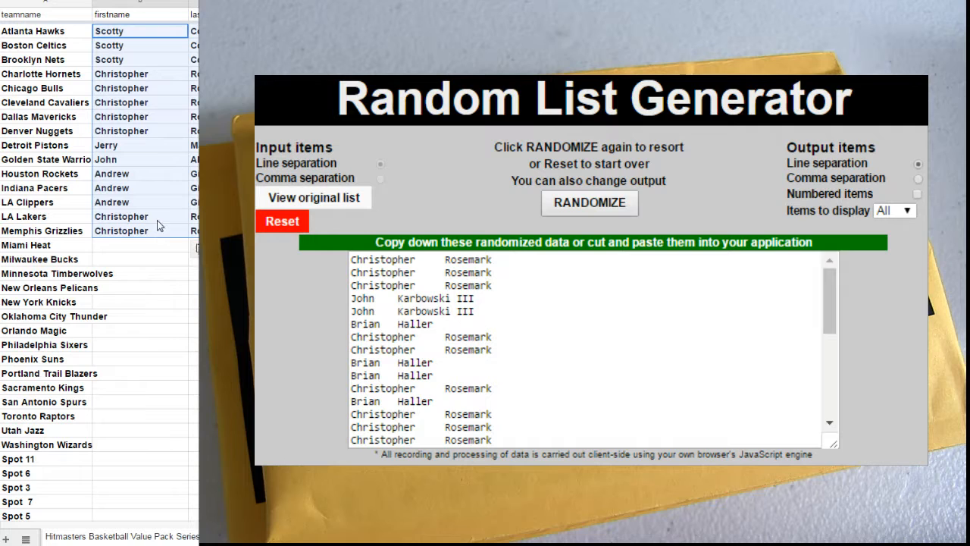
Reset the previous shuffled results and select the input box for the copied names
scroll(down, 3)
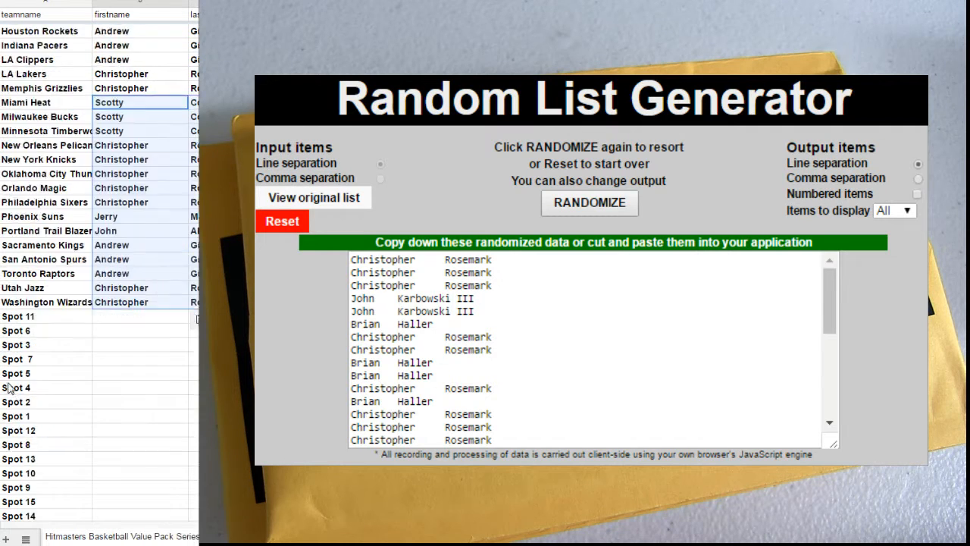
scroll(down, 3)
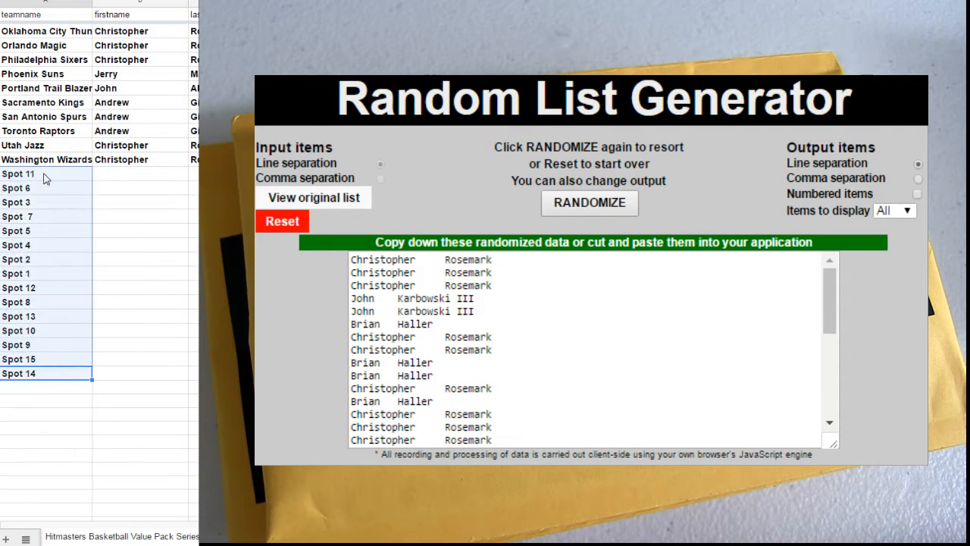
scroll(up, 3)
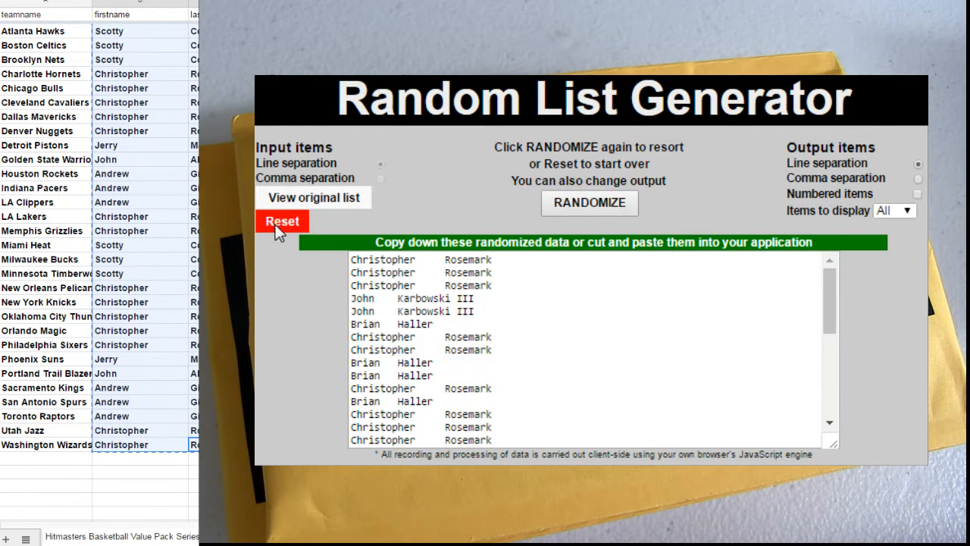
click(282, 220)
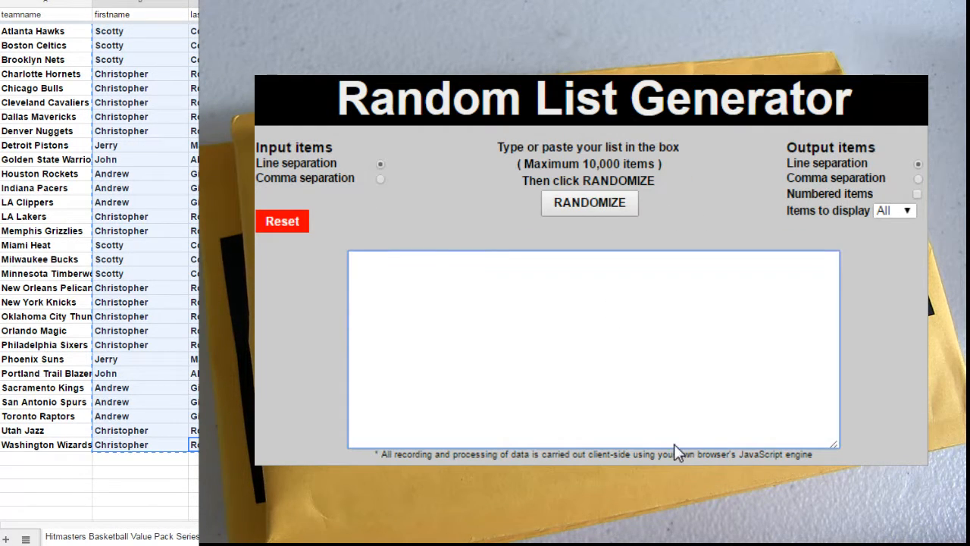
click(590, 202)
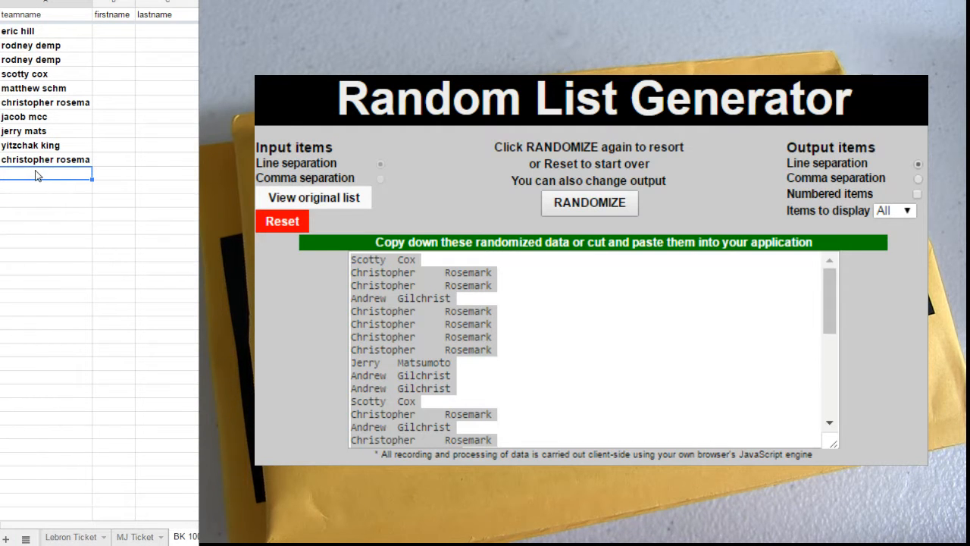
text(scotty cox)
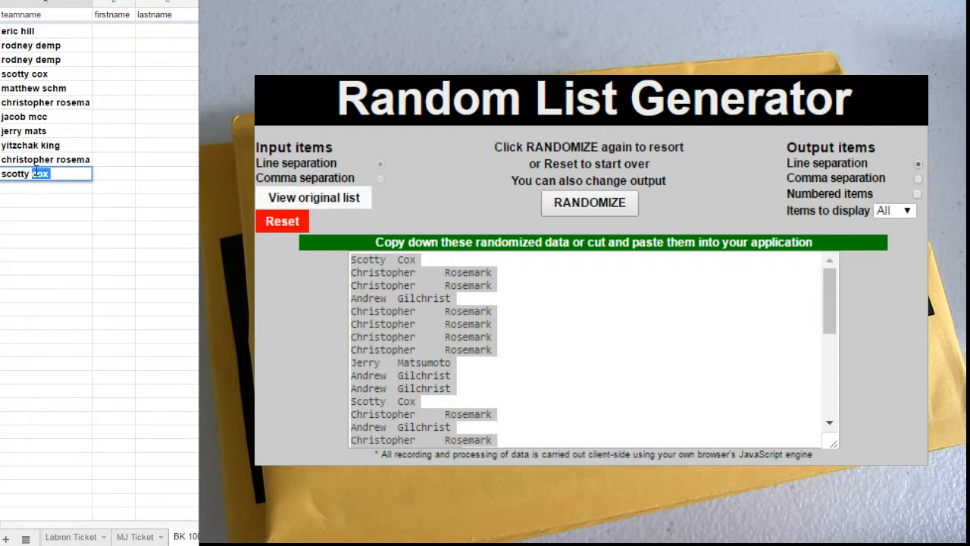